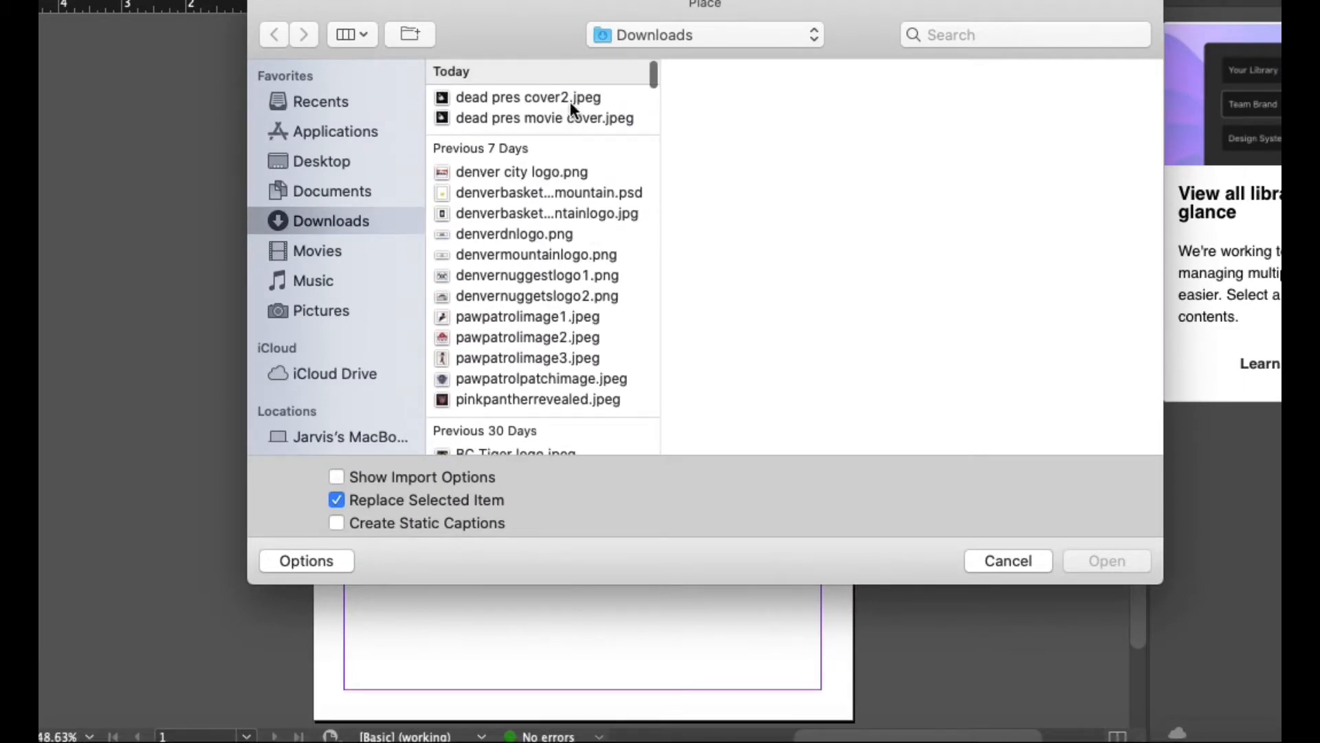
Place dead pres cover2.jpeg on the page and enlarge its frame to fill the page
left_click(525, 97)
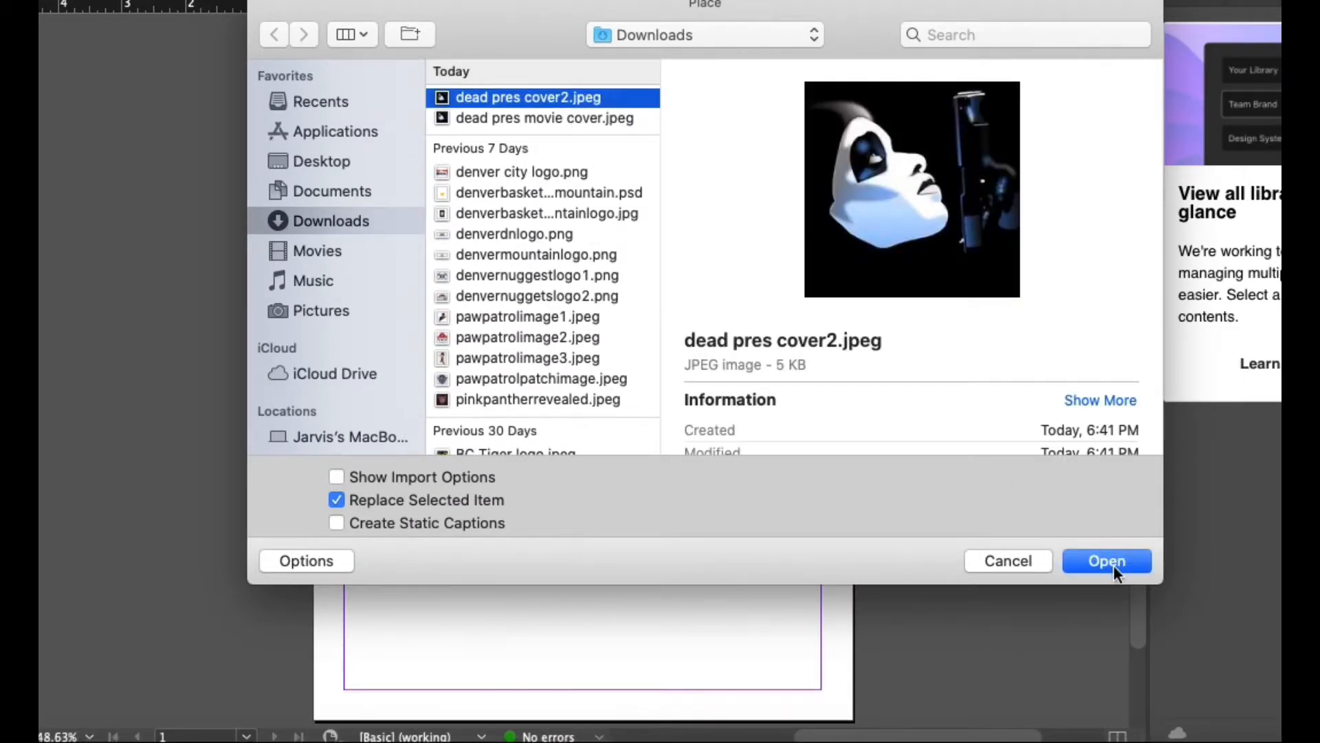
left_click(1108, 561)
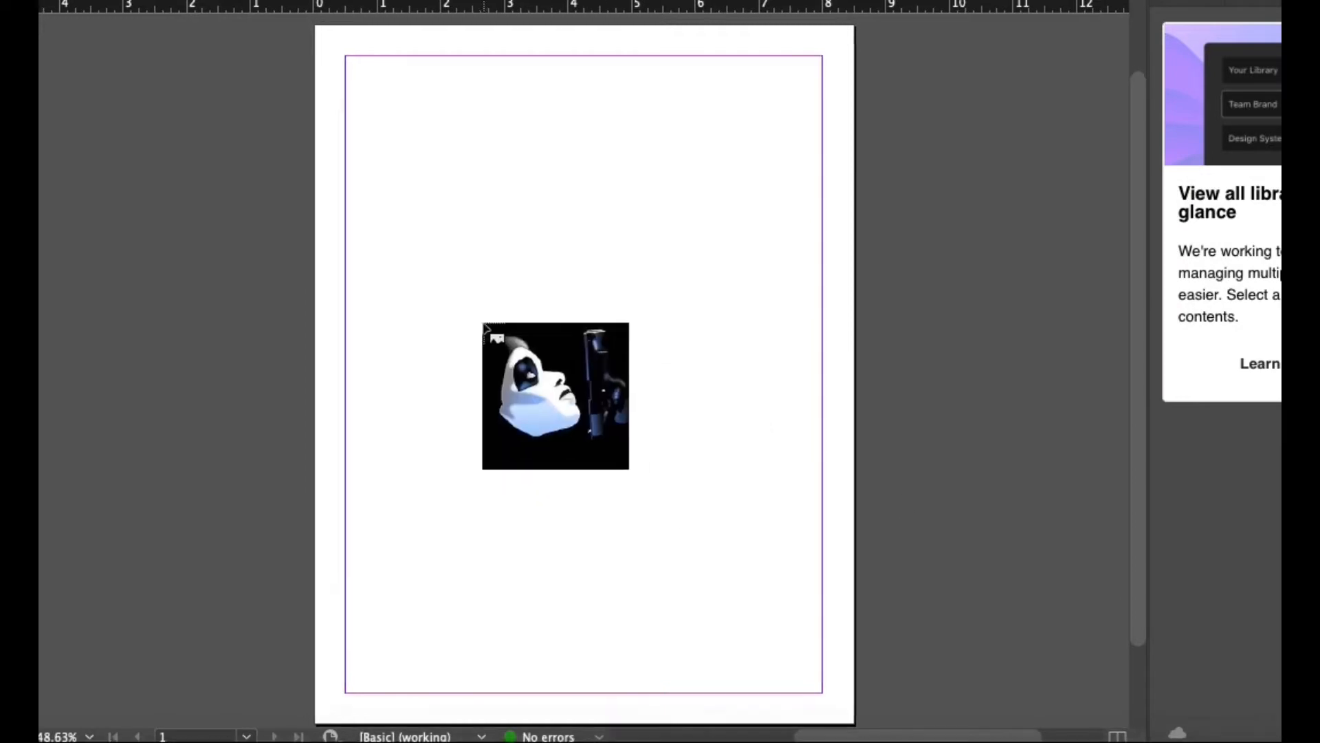
left_click_drag(554, 397, 387, 103)
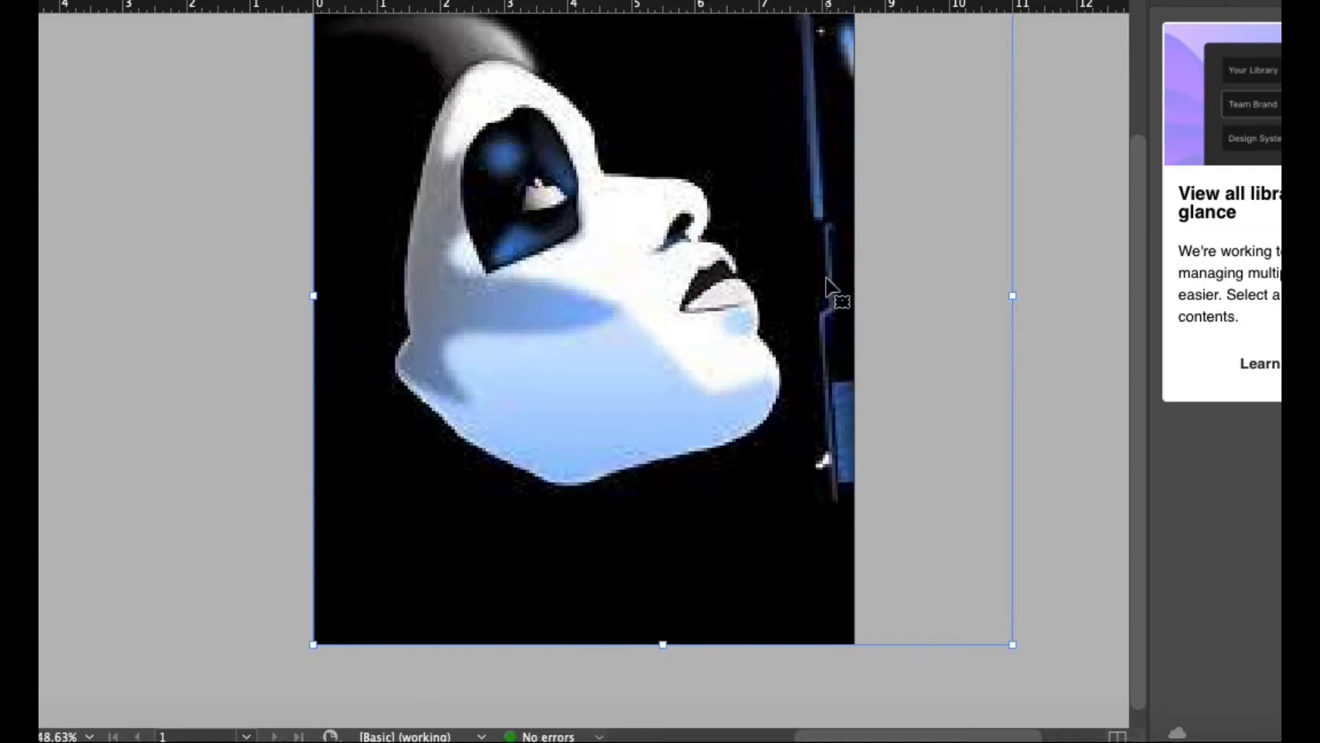
mouse_move(845, 344)
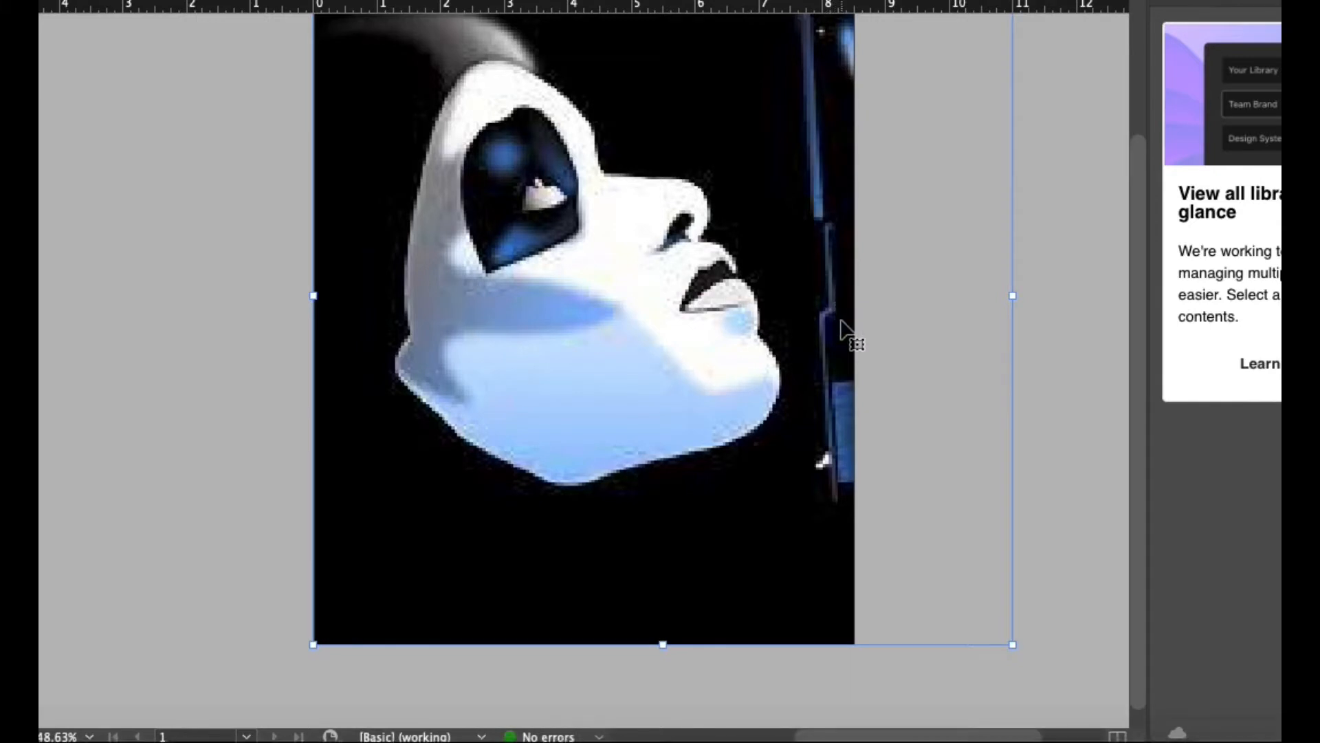
mouse_move(230, 283)
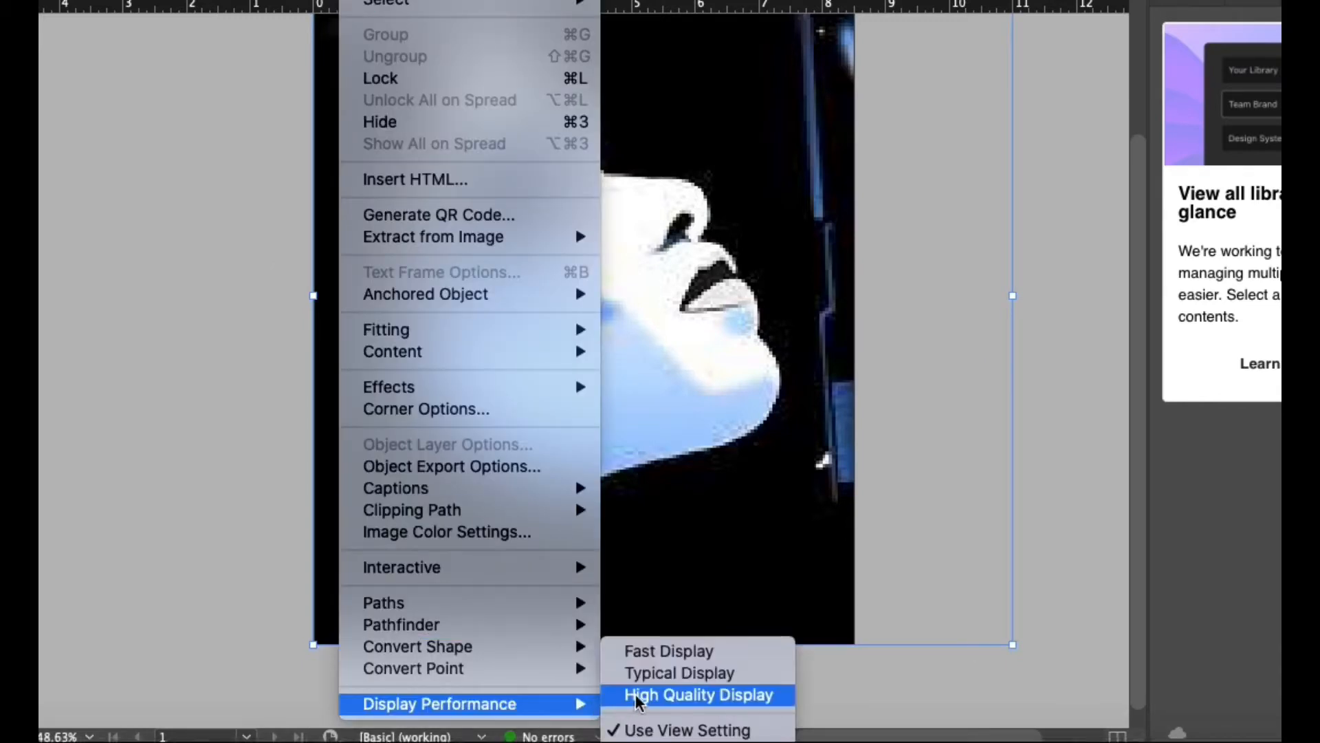
Set the cover image's Display Performance to High Quality Display
left_click(698, 695)
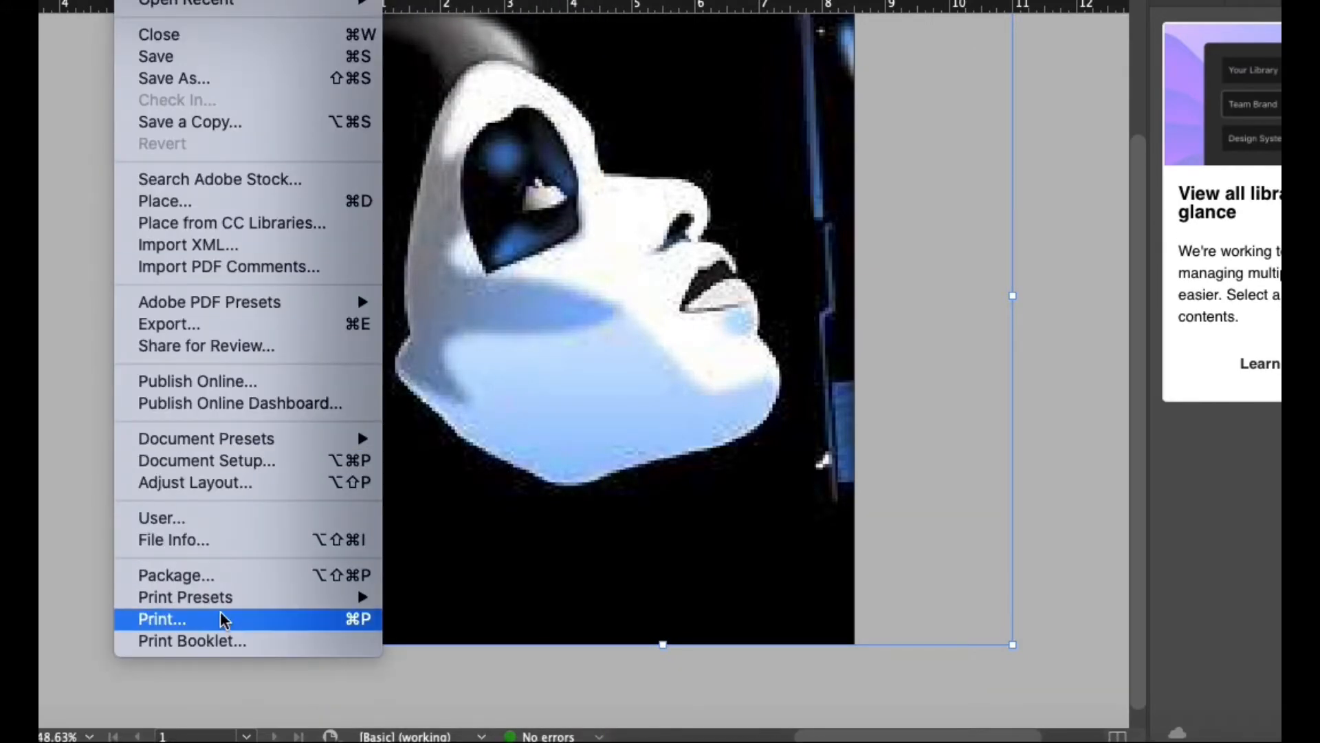
Print the cover page to the HP OfficeJet 3830 series printer
left_click(162, 619)
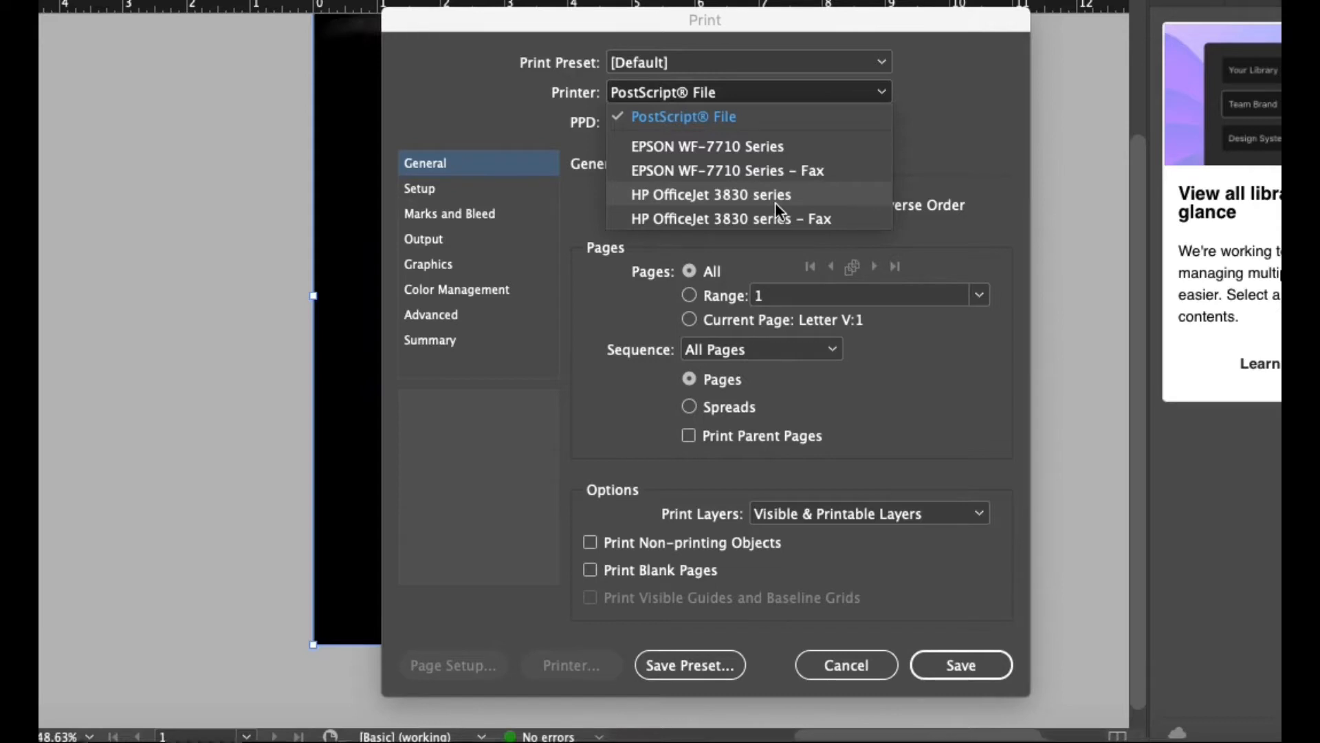
left_click(711, 196)
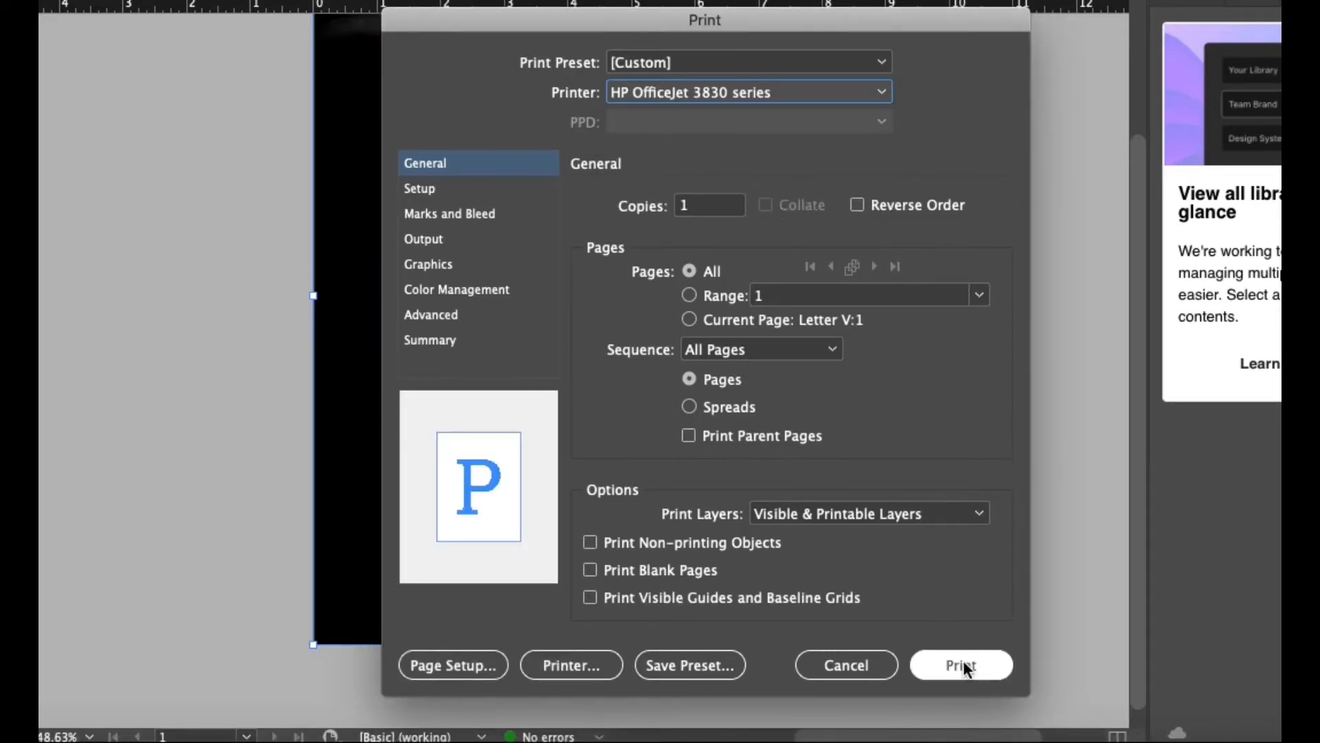
left_click(961, 664)
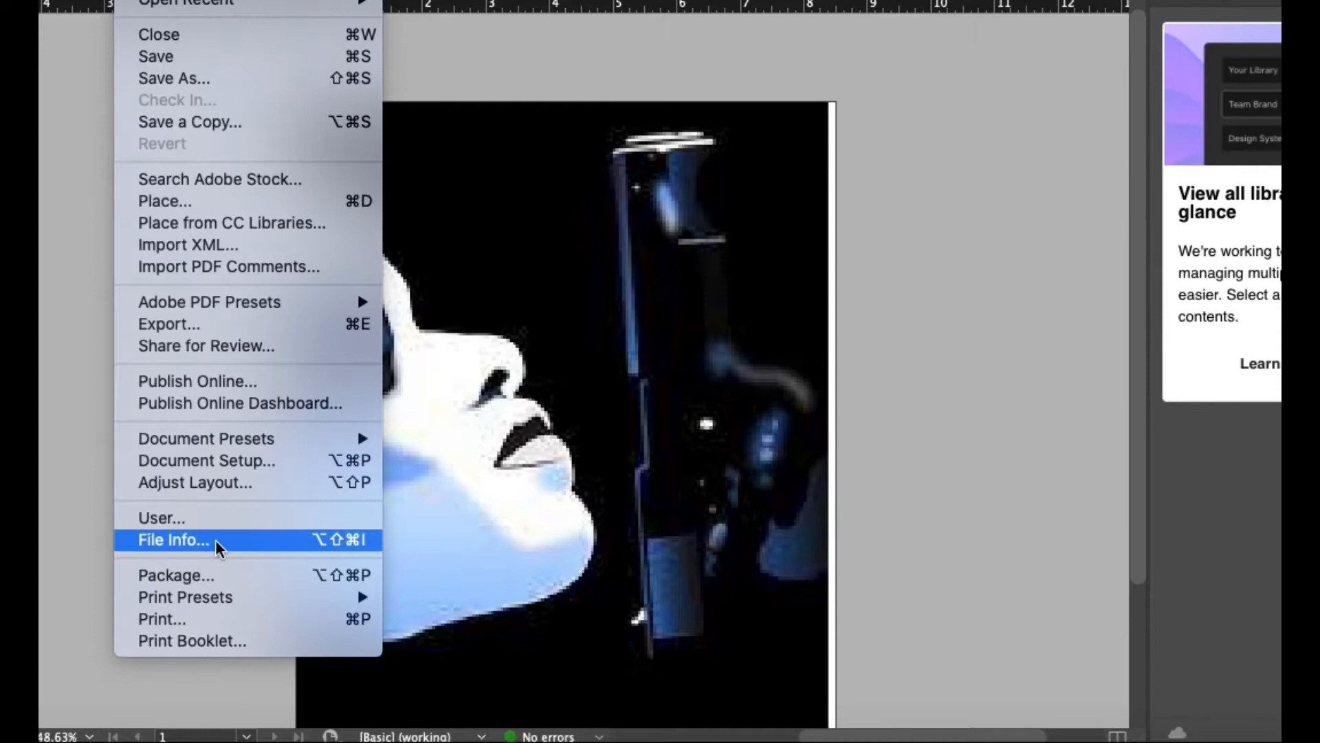
left_click(161, 619)
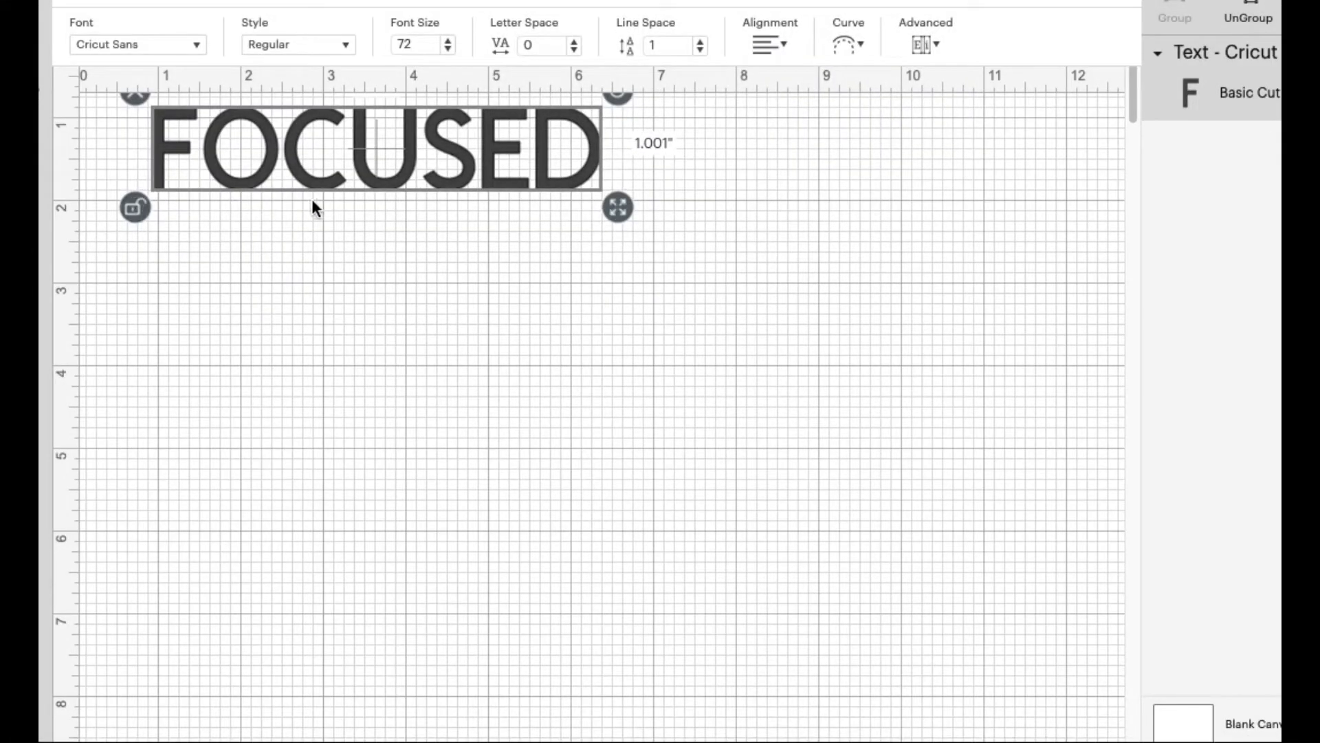
Move FOCUSED to the top-left and scale it to about ten inches wide
left_click_drag(618, 208, 622, 269)
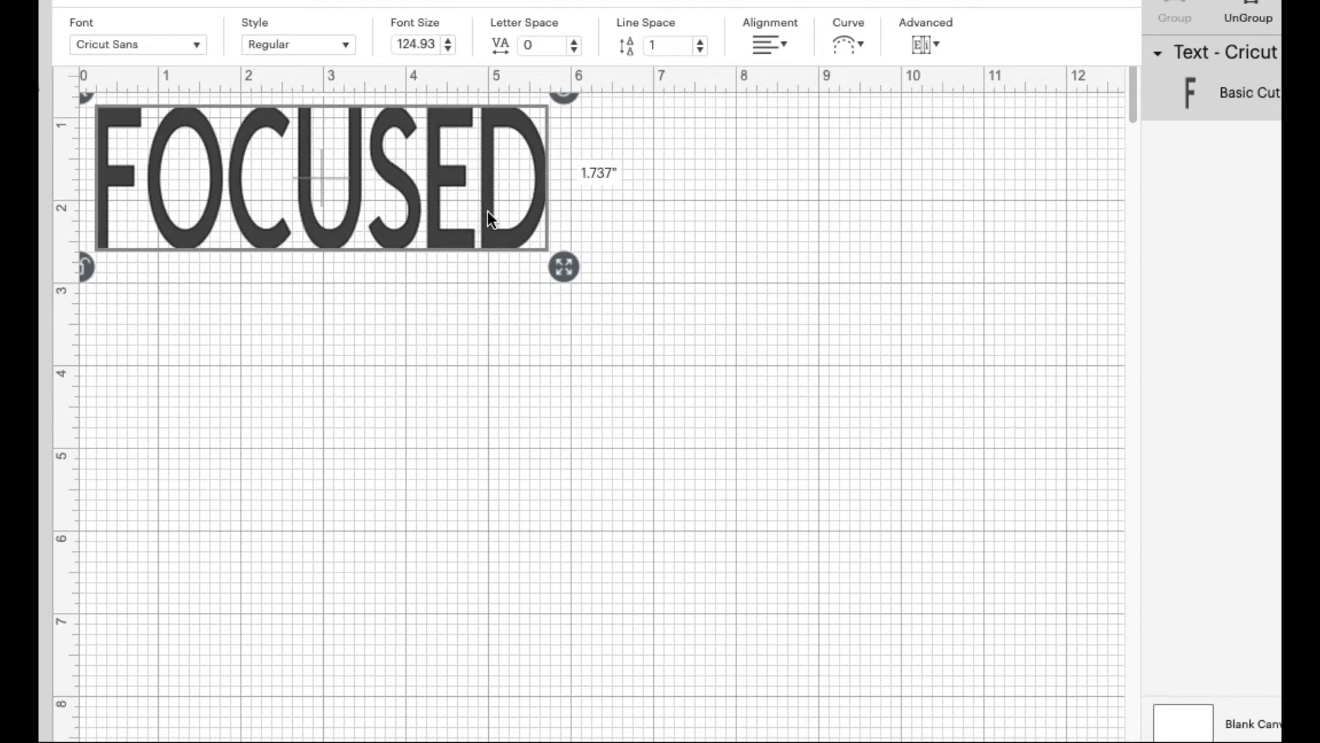
left_click_drag(562, 268, 633, 301)
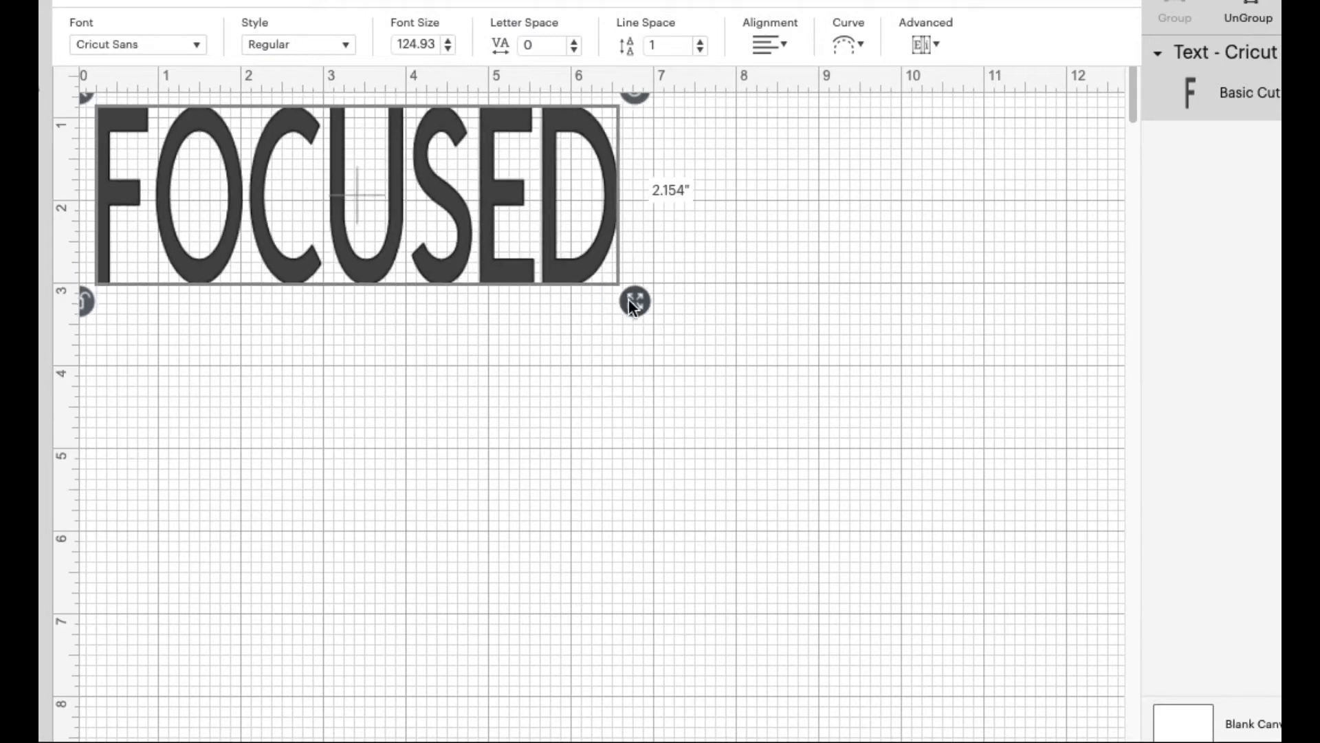
left_click_drag(634, 302, 956, 405)
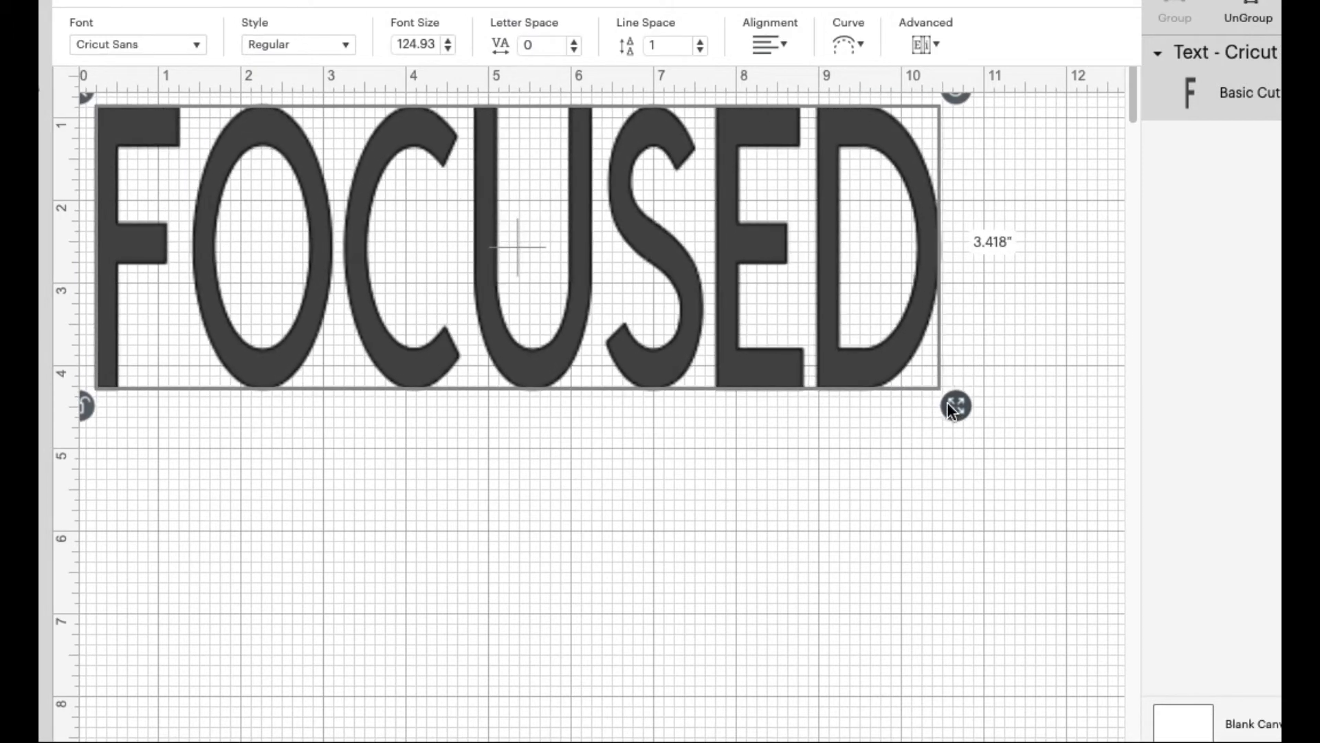
left_click_drag(956, 405, 949, 399)
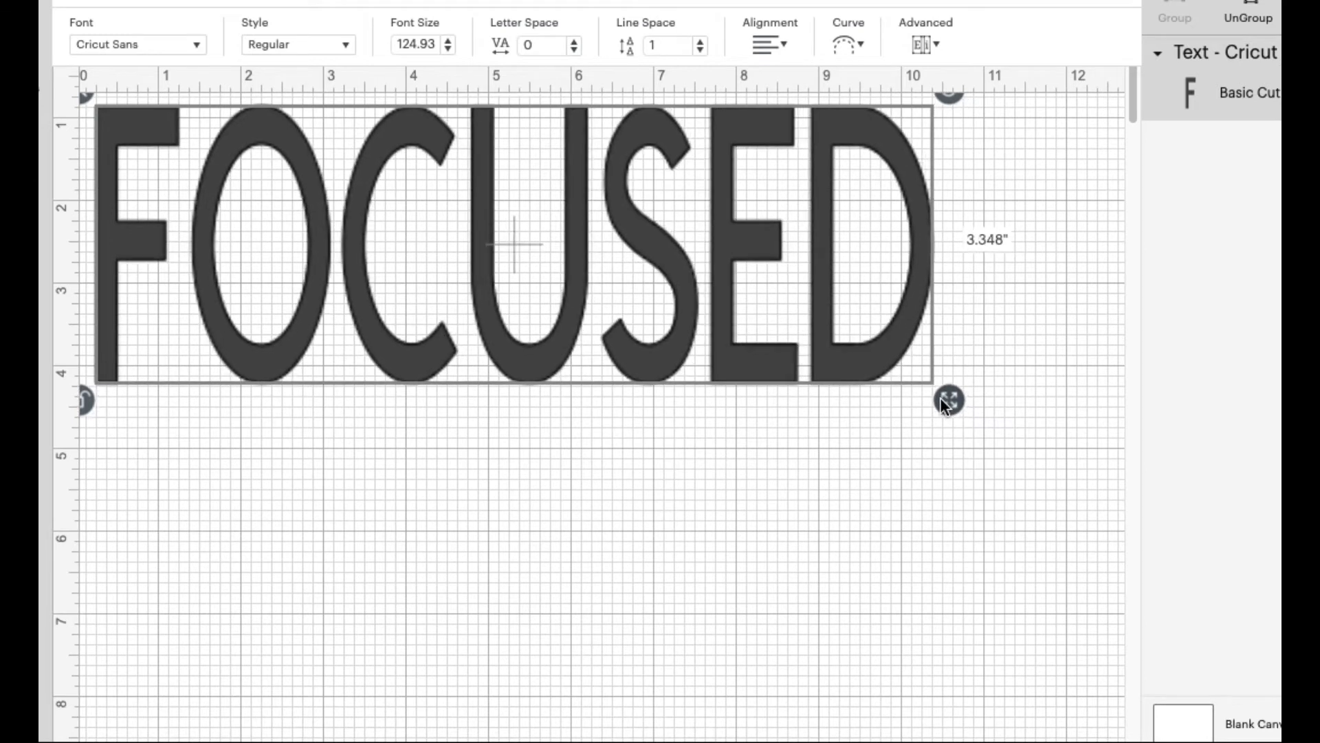
left_click_drag(949, 399, 949, 383)
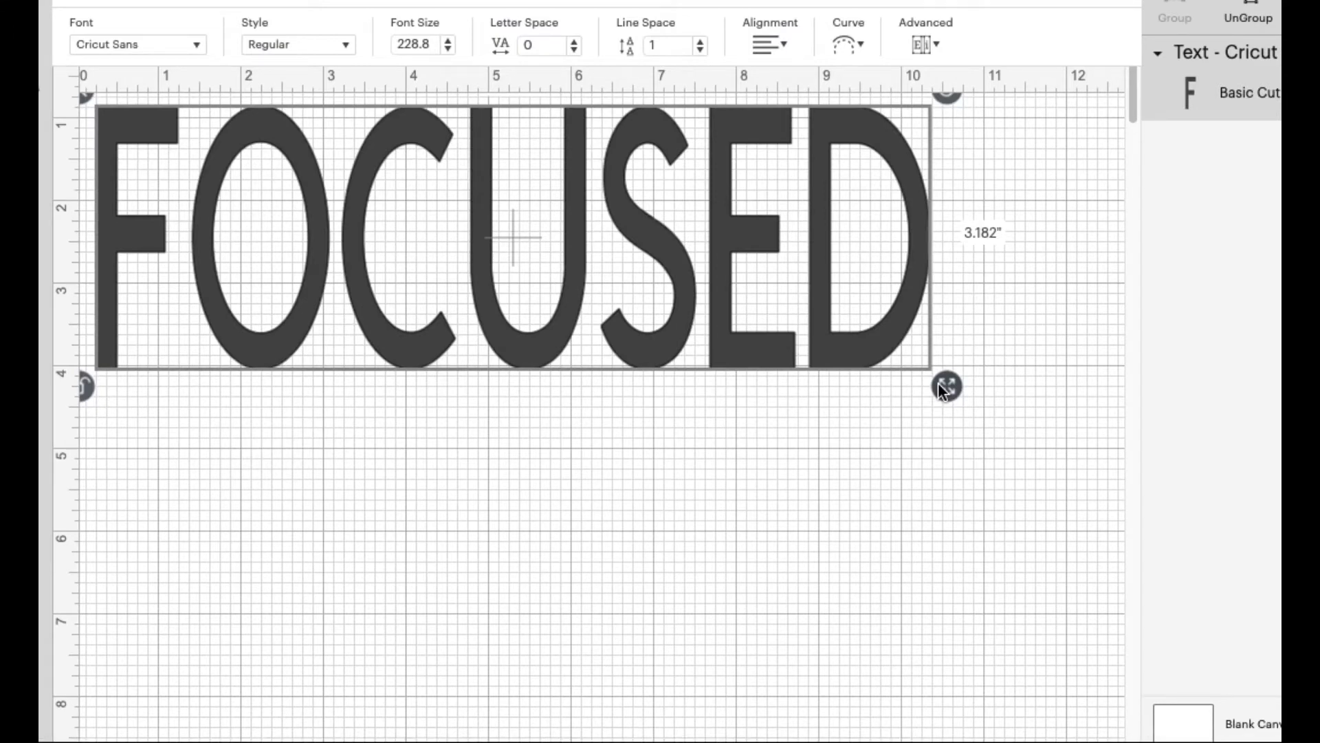
Set FOCUSED in The Outbox font and shrink it to about nine inches wide
left_click(138, 44)
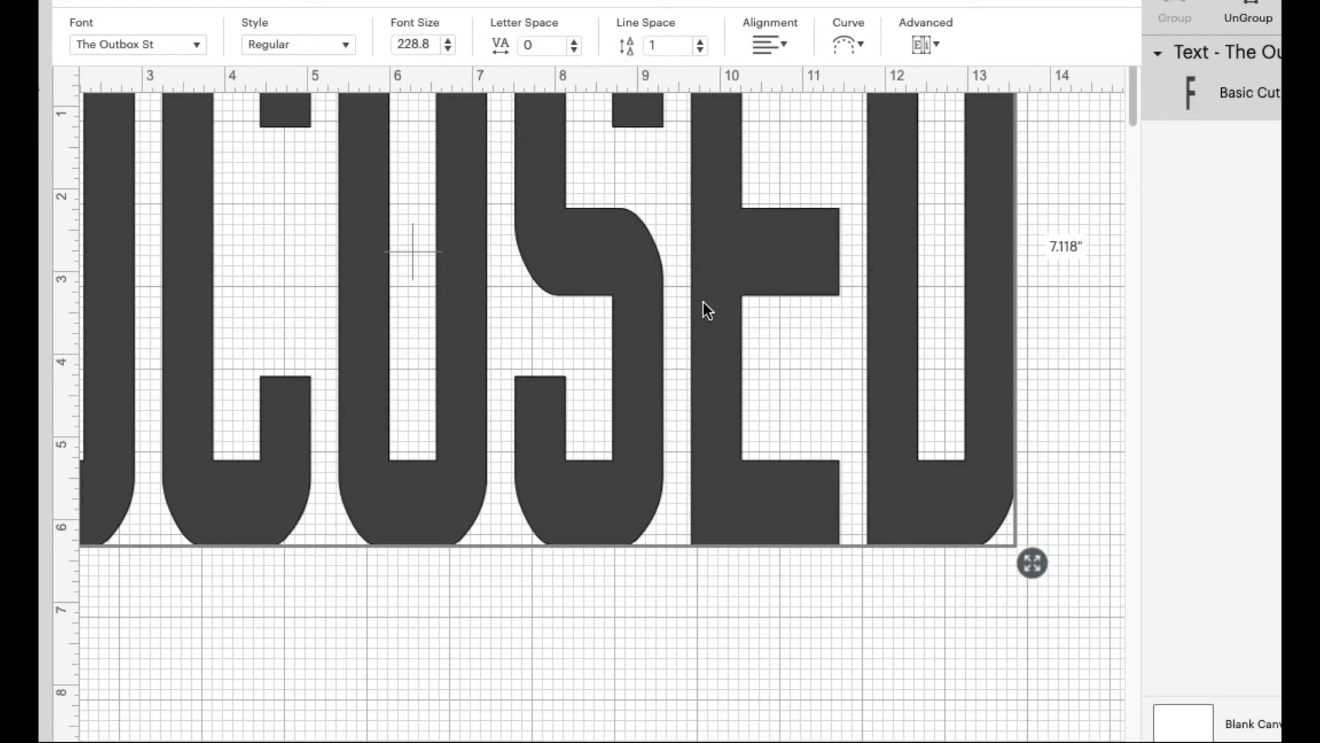
left_click_drag(1031, 564, 800, 327)
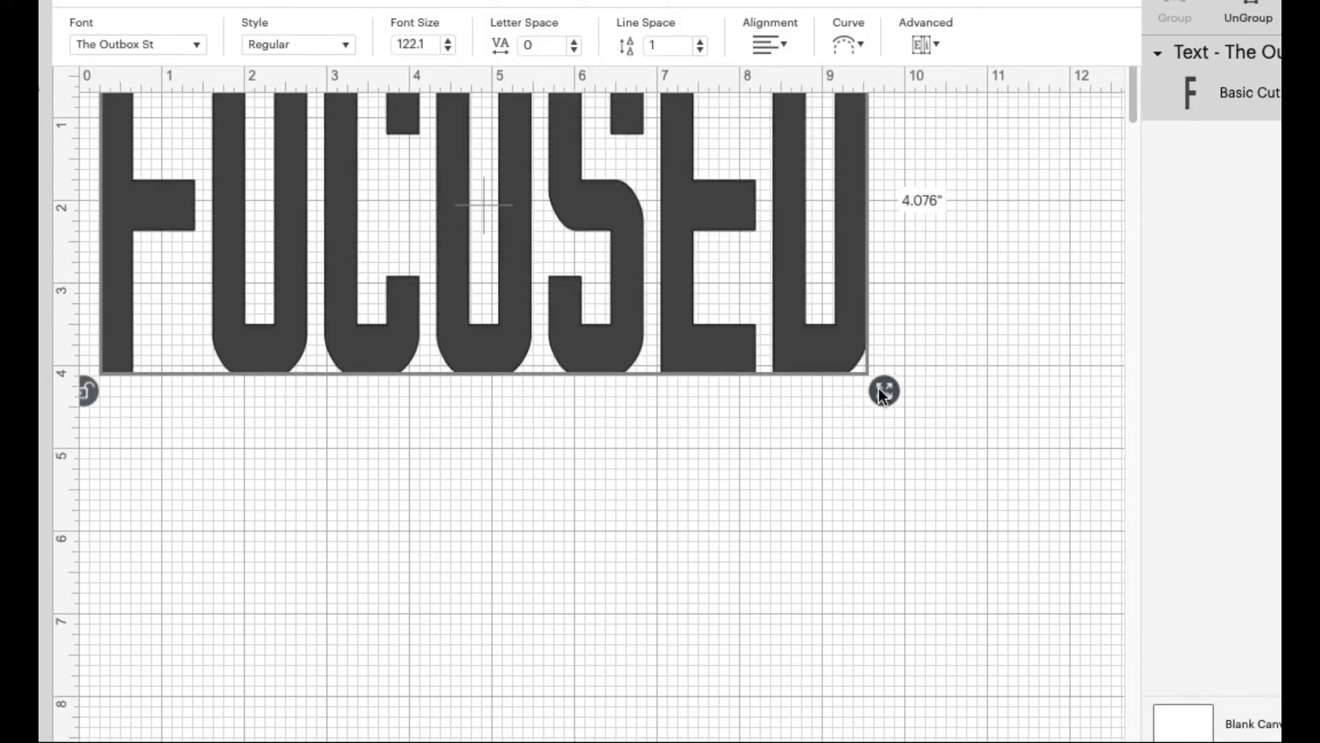
left_click_drag(883, 389, 856, 381)
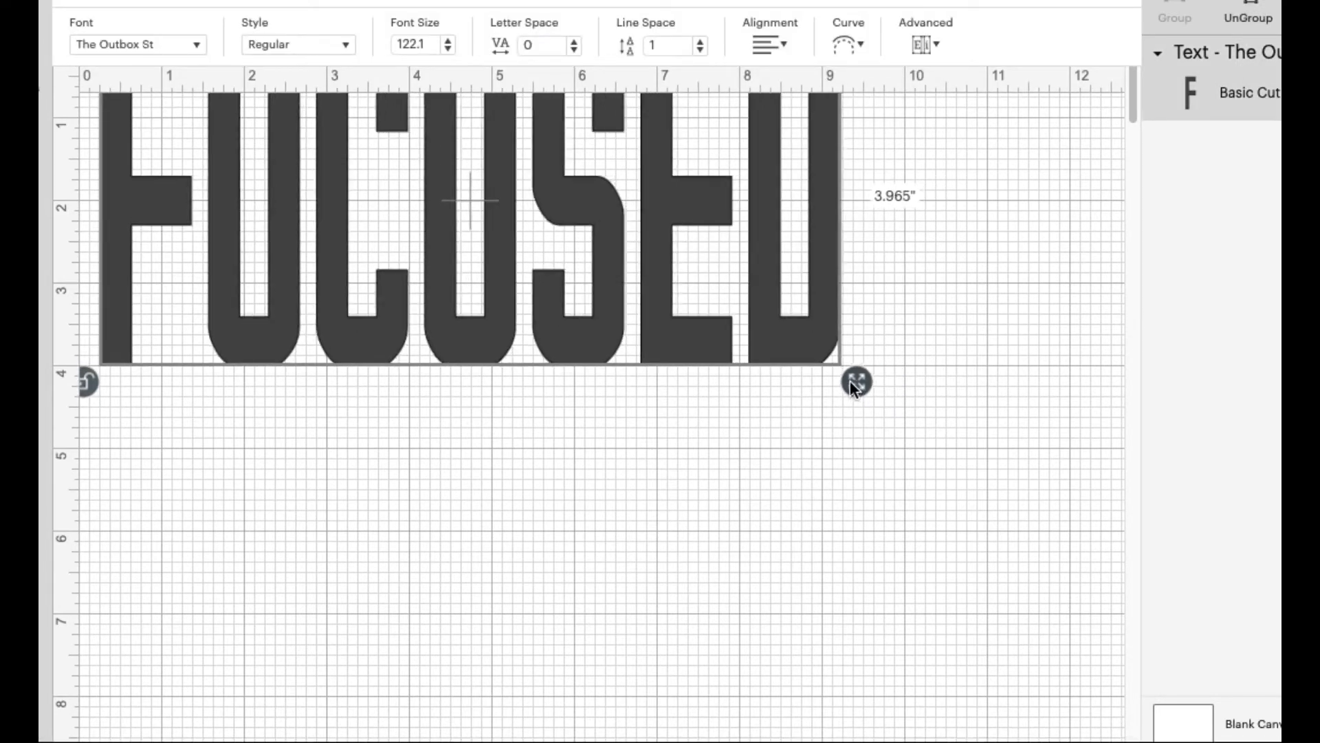
left_click_drag(855, 381, 848, 377)
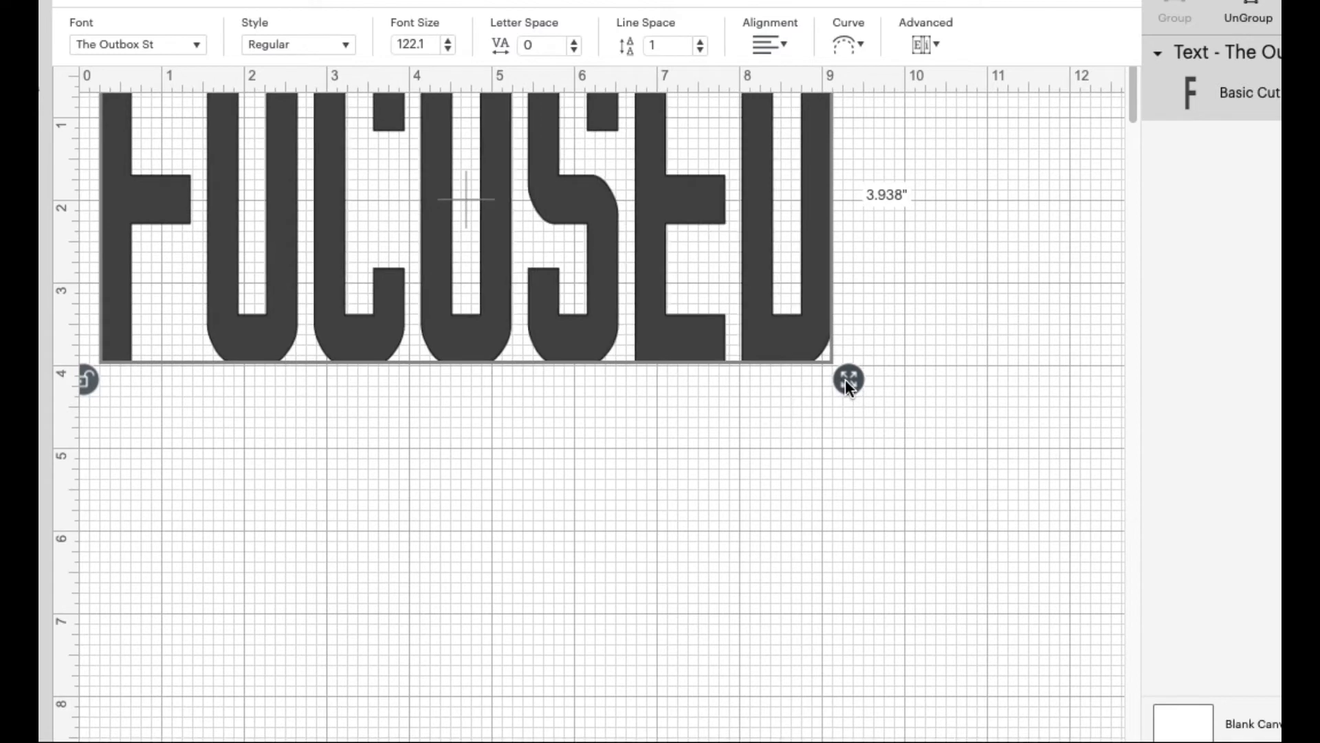
left_click_drag(849, 377, 850, 384)
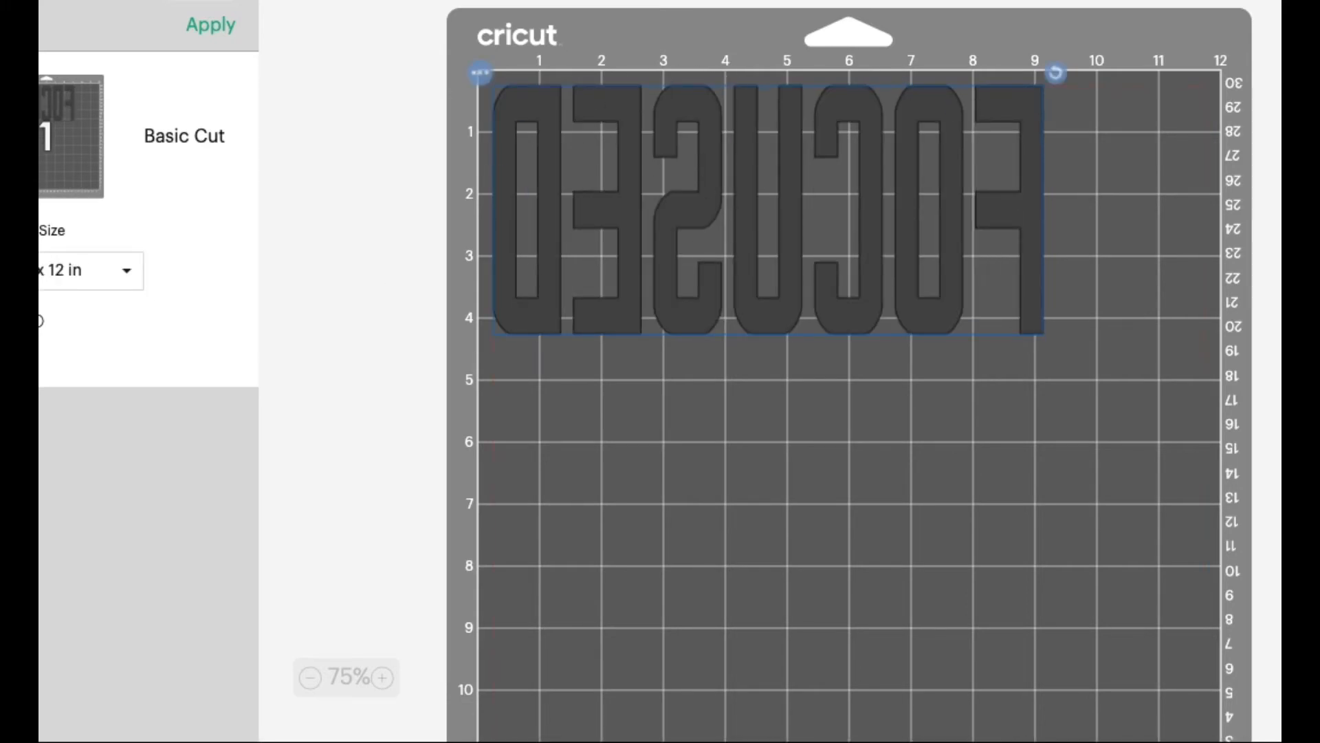
Continue from the mirrored 12-inch mat to the cut settings with Iron-On material
left_click(209, 25)
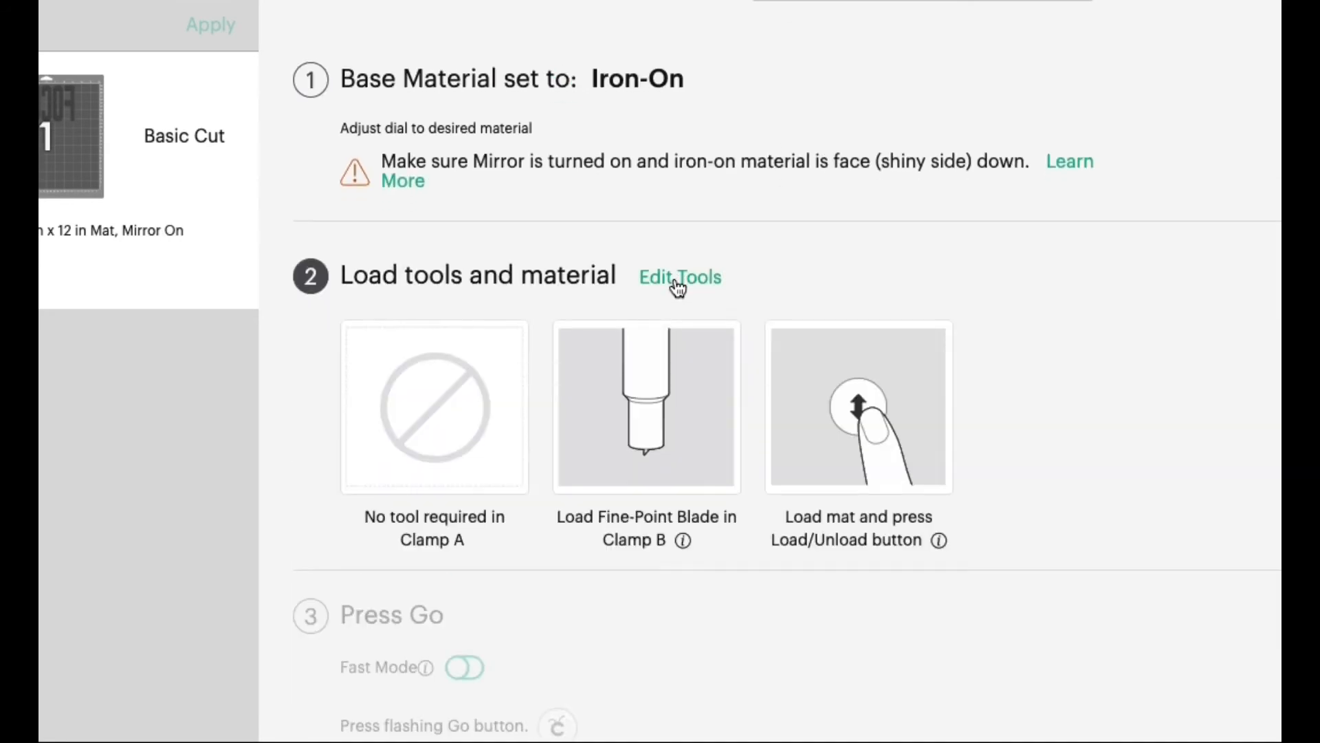
mouse_move(522, 203)
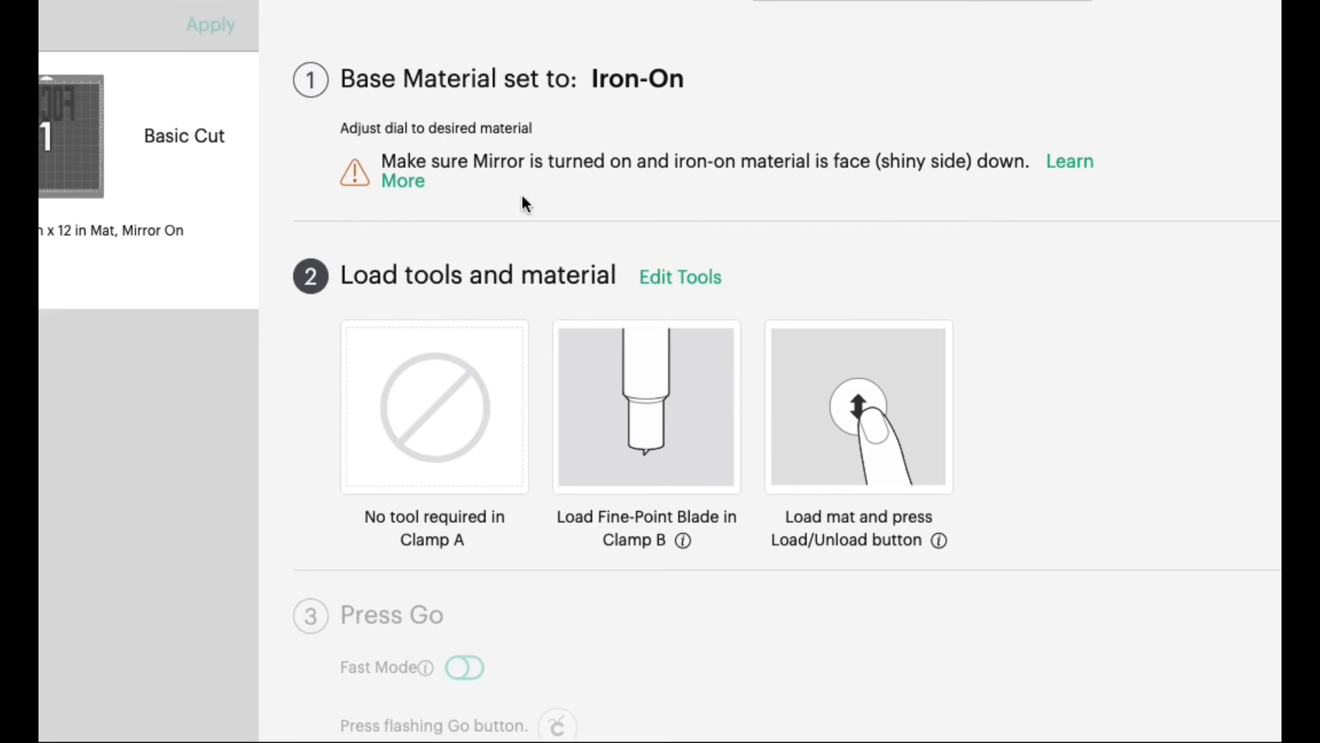